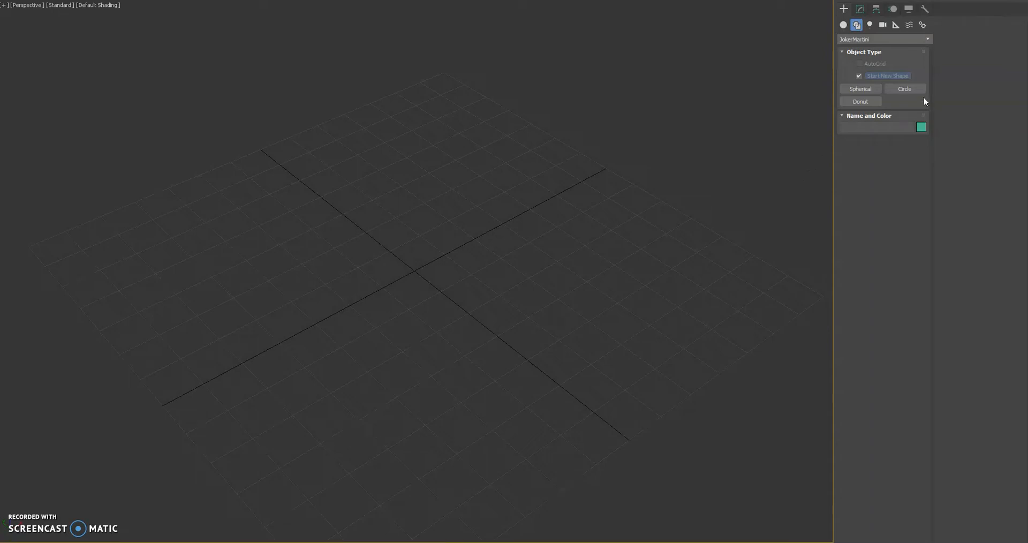
Draw a JokerMartini CircleSpline of roughly 26.6 m radius in the Perspective viewport
click(903, 88)
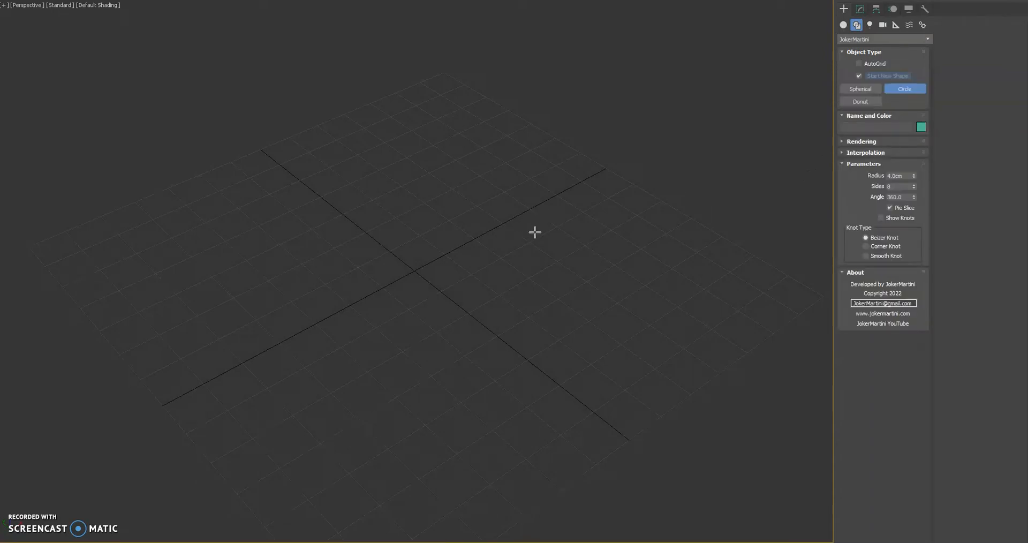
drag(534, 232, 524, 181)
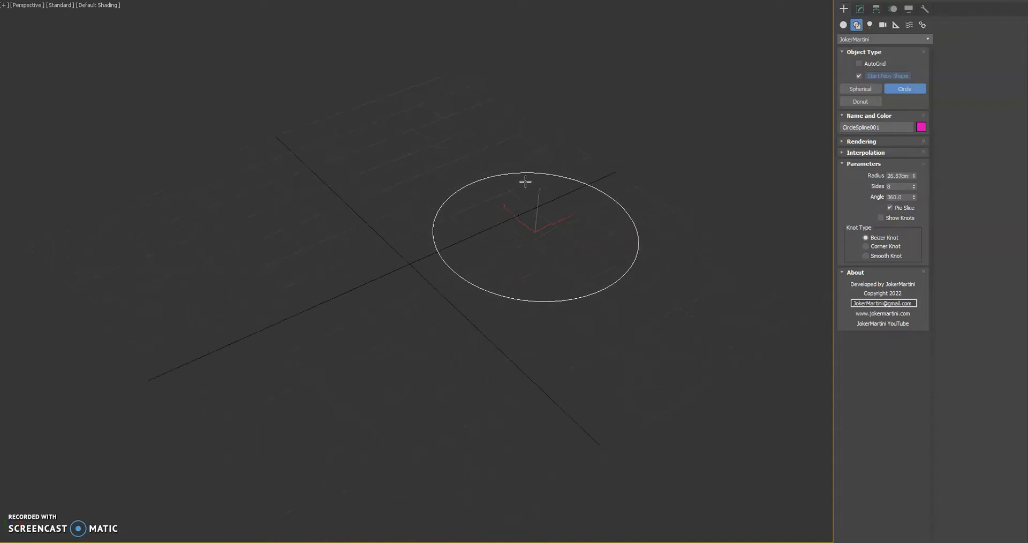
Add standard Circle001 beside the plugin circle and enable Vertex Ticks
click(882, 39)
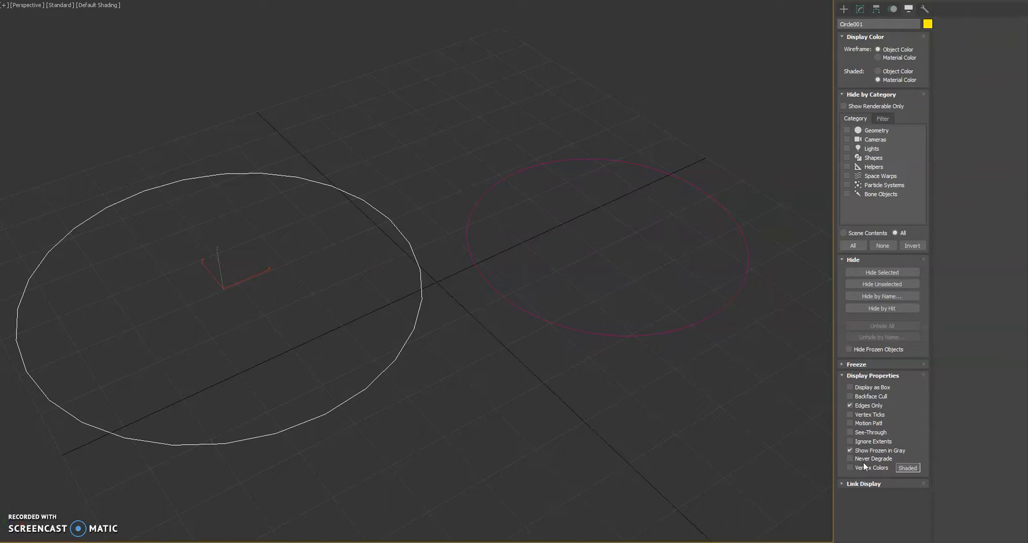
click(850, 414)
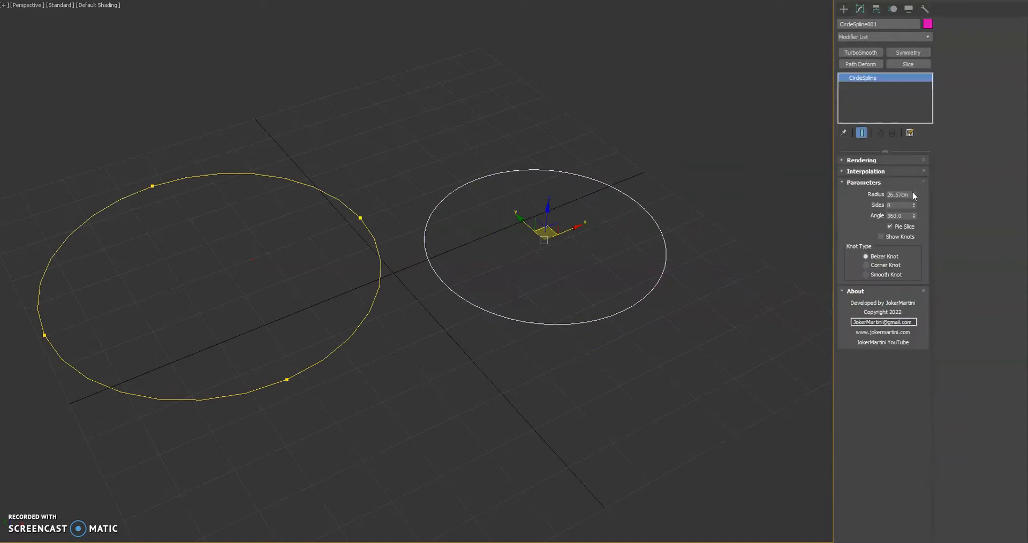
Raise CircleSpline001's radius to about 32.8 m, show knots, compare Circle001, set 26 sides
drag(913, 195, 913, 190)
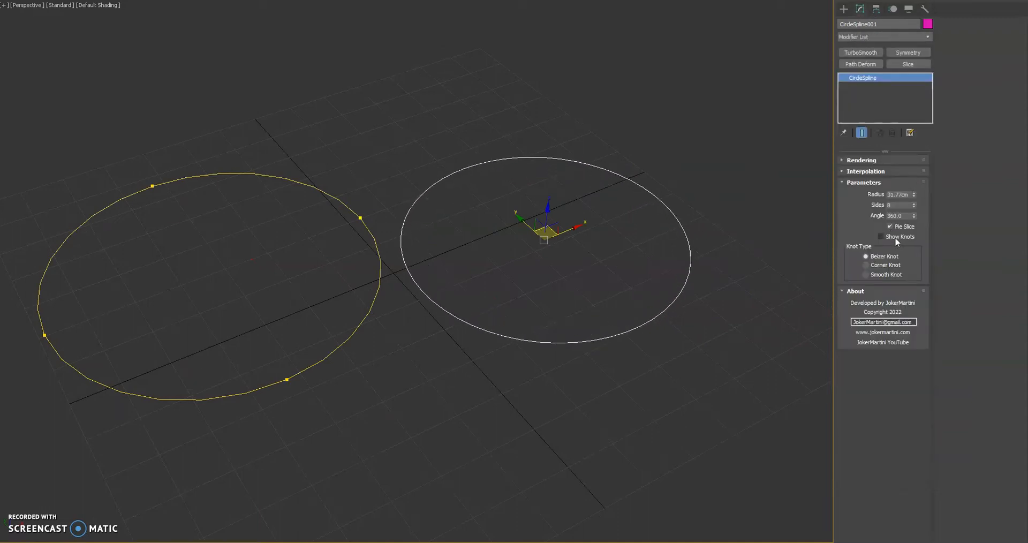
click(889, 237)
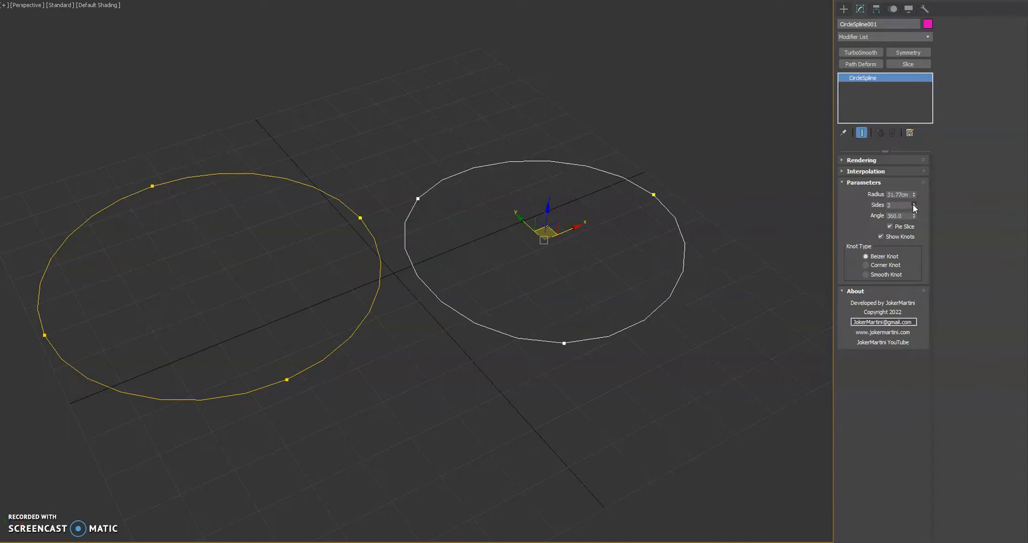
click(912, 203)
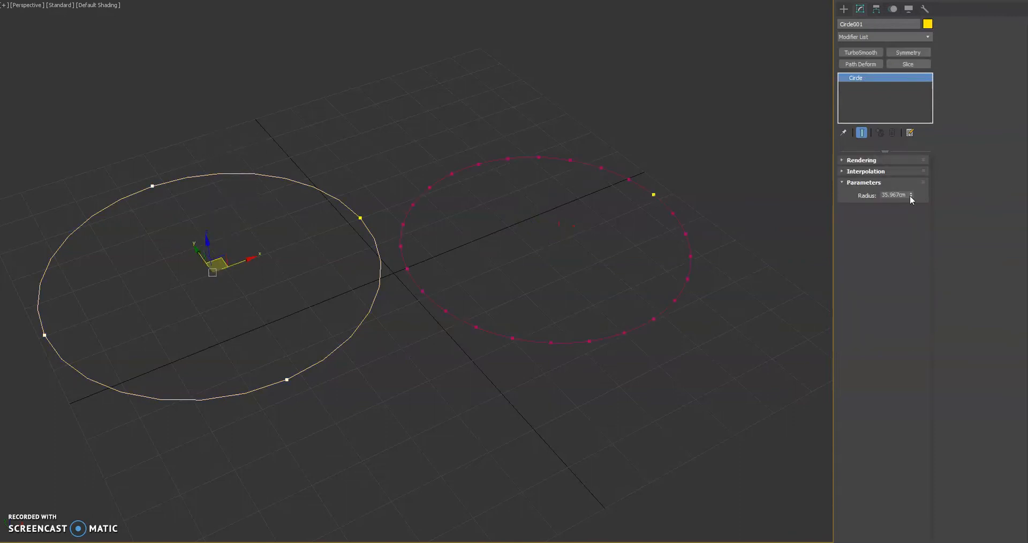
drag(911, 194, 910, 209)
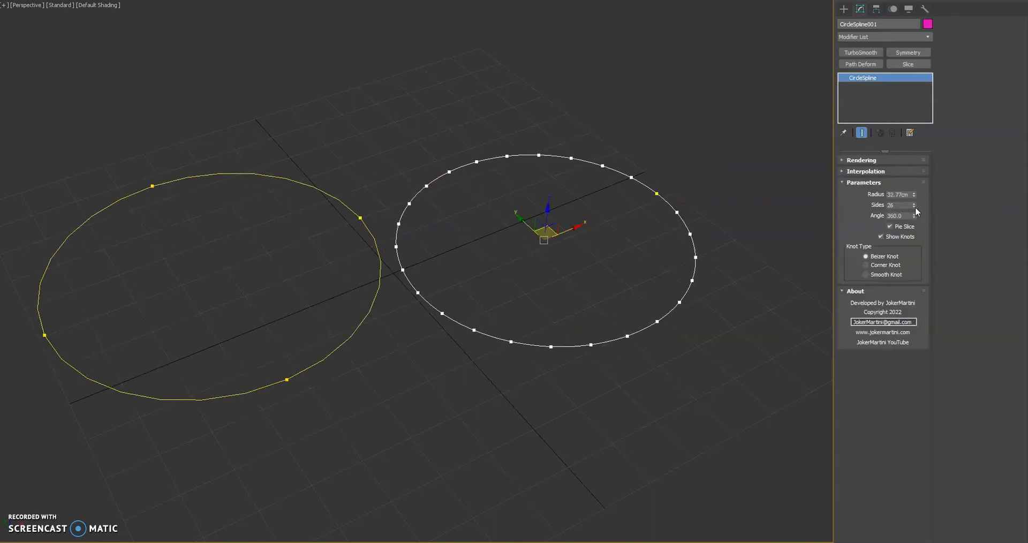
Give CircleSpline001 22 sides, a 209° angle, and Pie Slice off
click(914, 207)
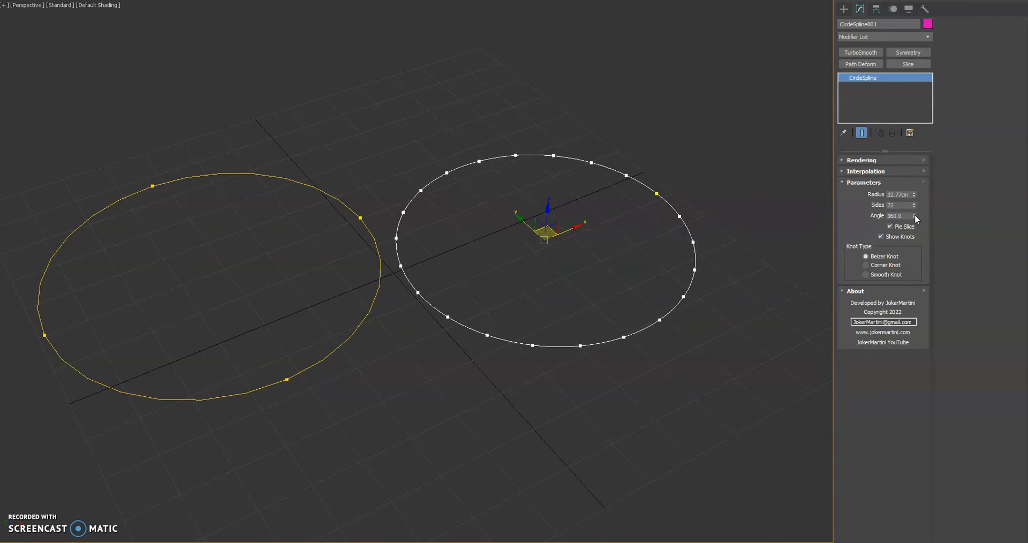
drag(913, 214, 913, 223)
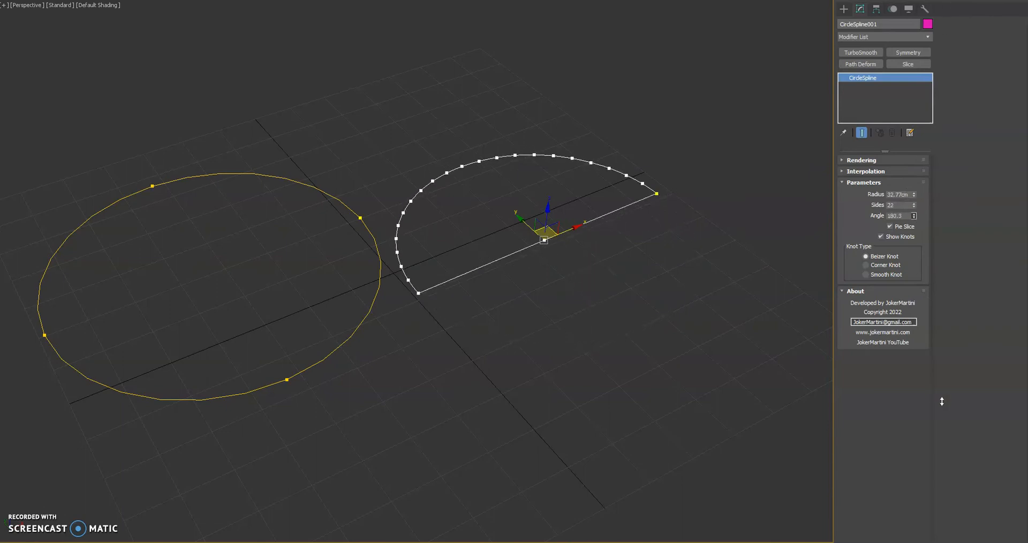
drag(911, 216, 911, 226)
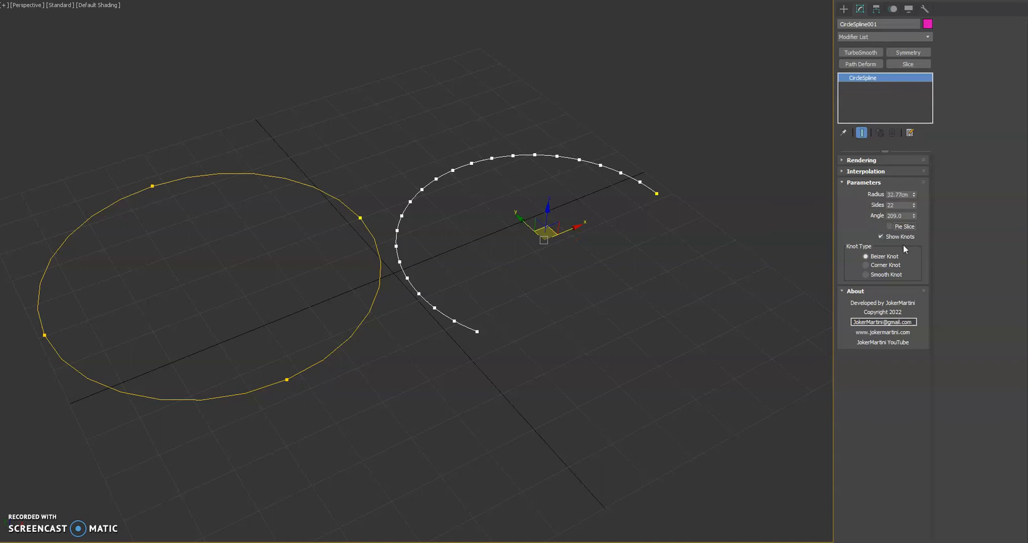
Restore CircleSpline001 to a 360° angle with Pie Slice on
click(889, 226)
text(360)
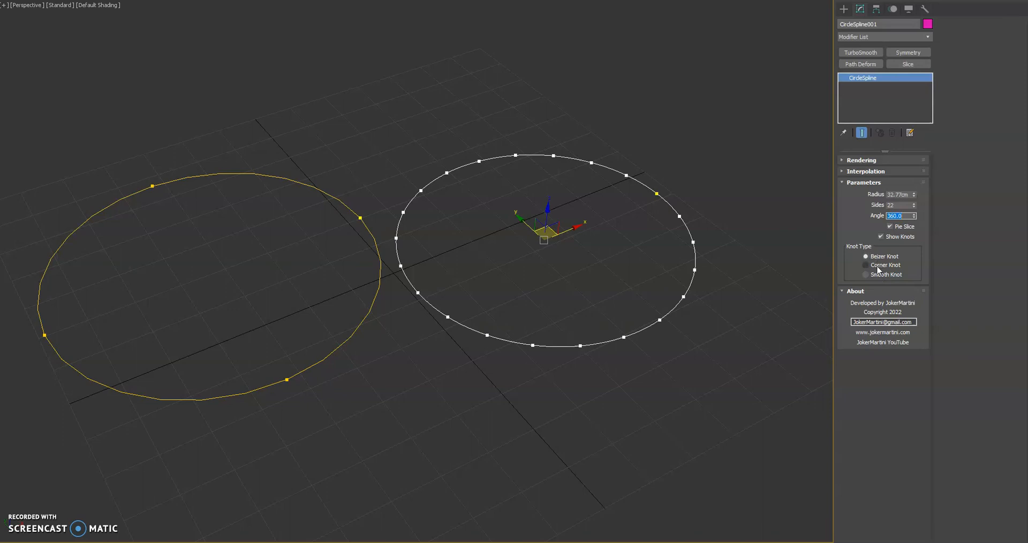
click(864, 274)
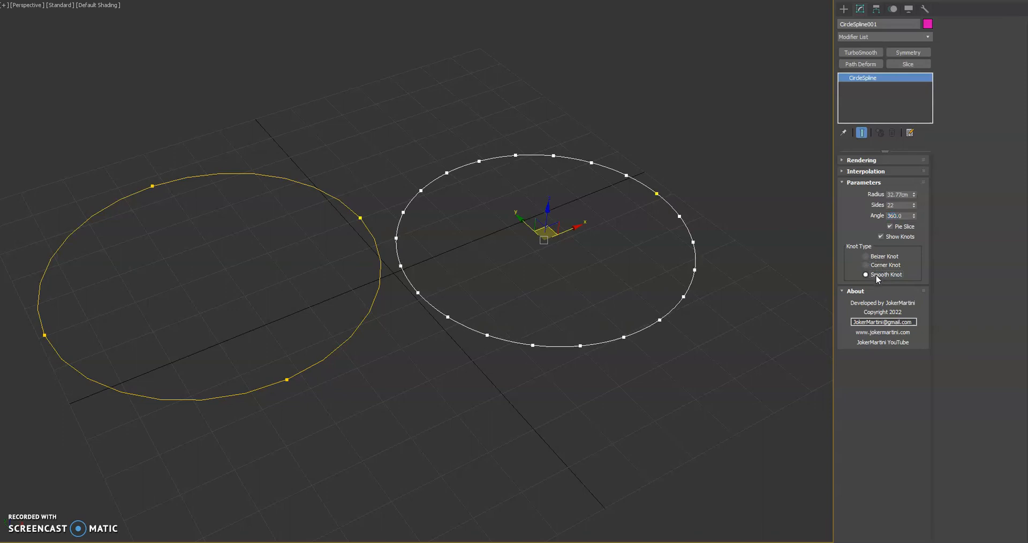
click(866, 265)
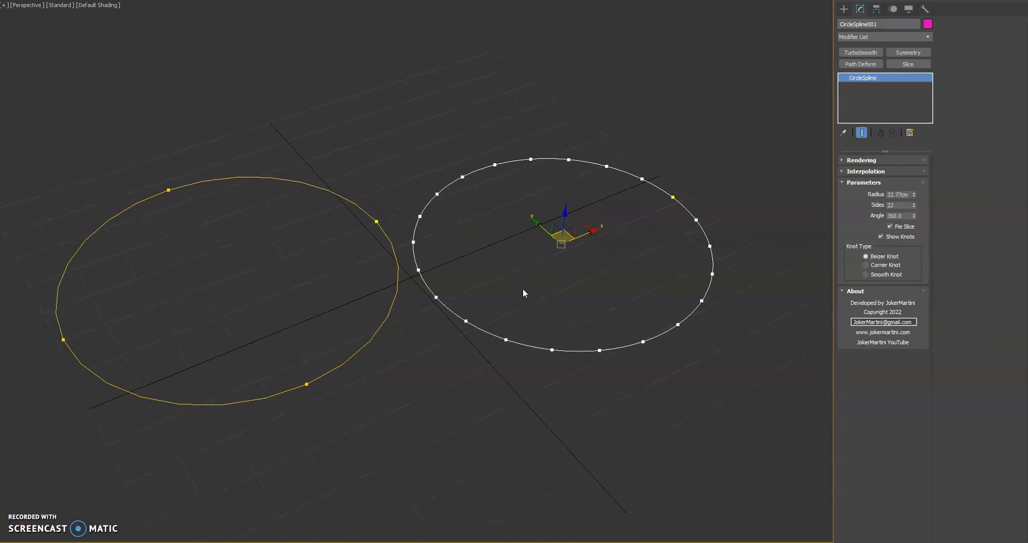
mouse_move(542, 308)
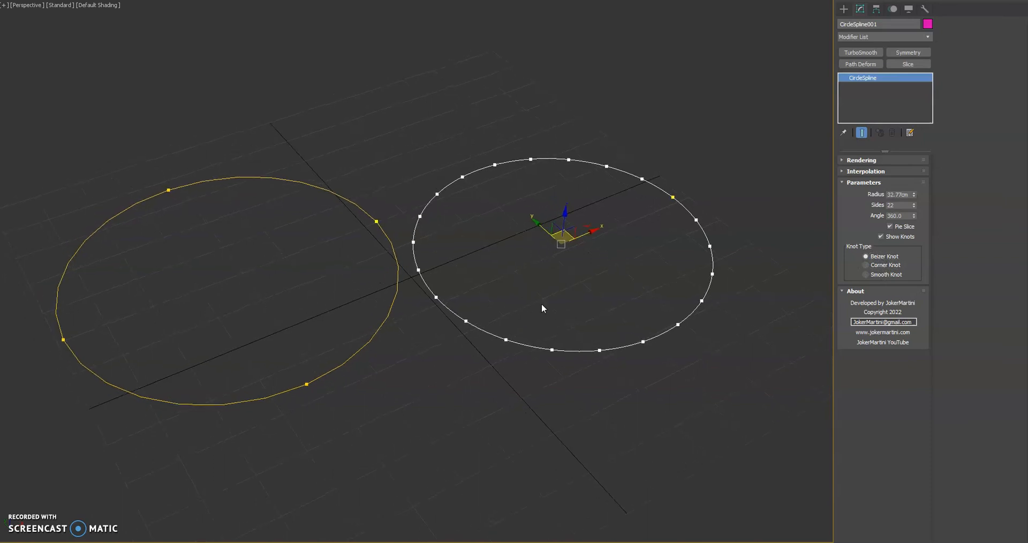